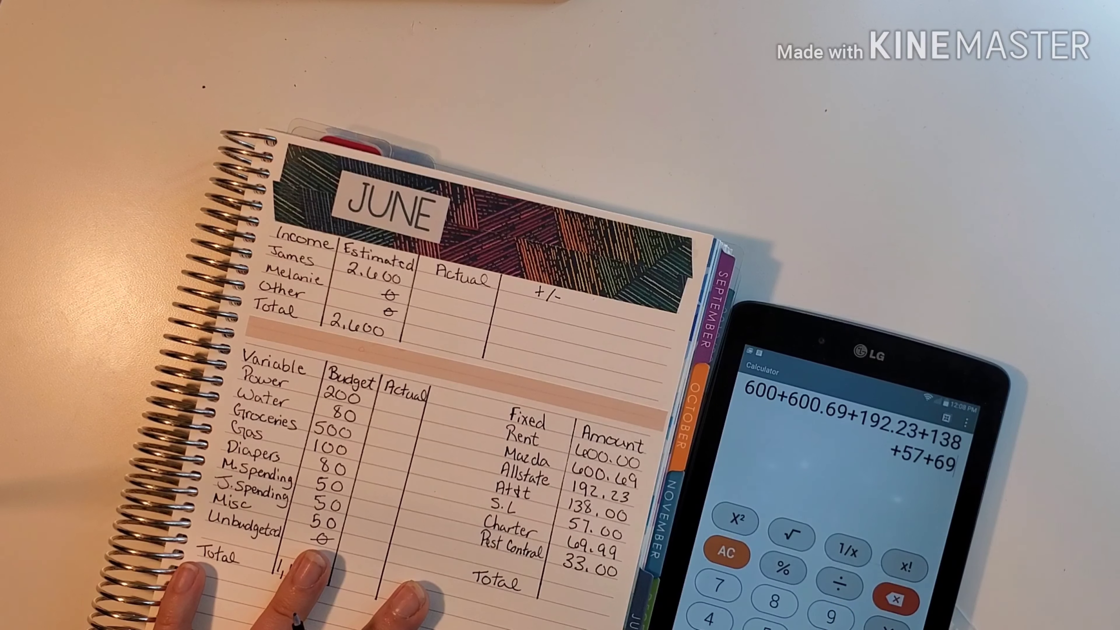
type(".99")
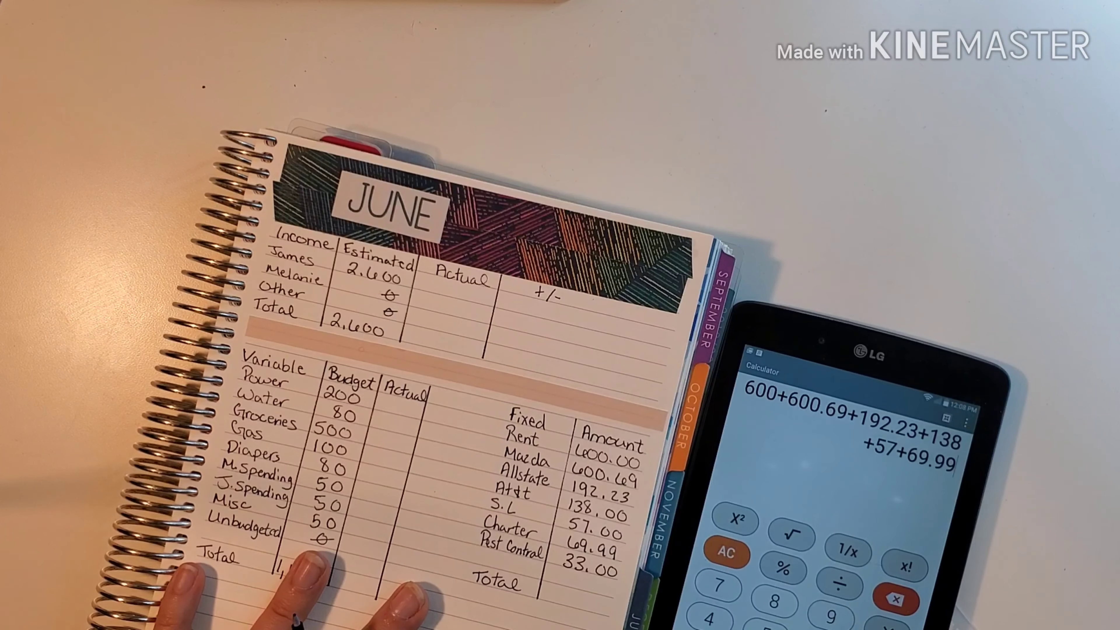